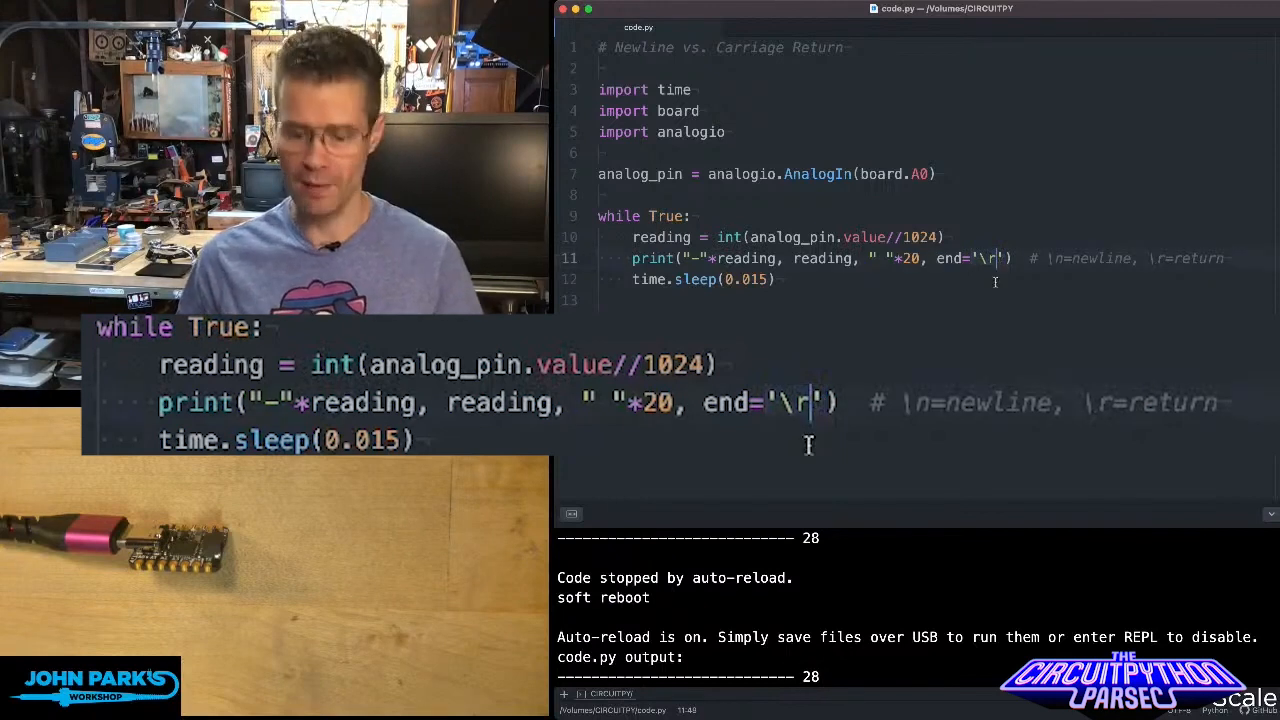
Step: Delete the r from end='\r' in the print line, leaving end='\'
key("Backspace")
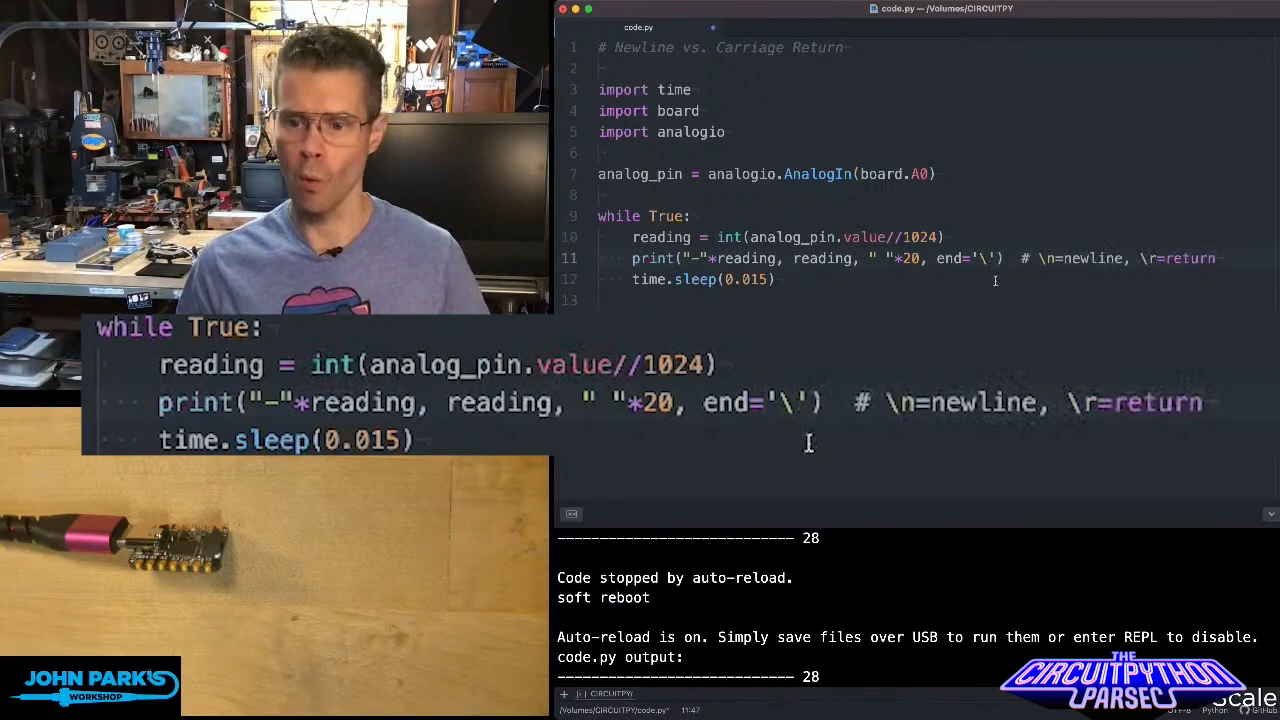